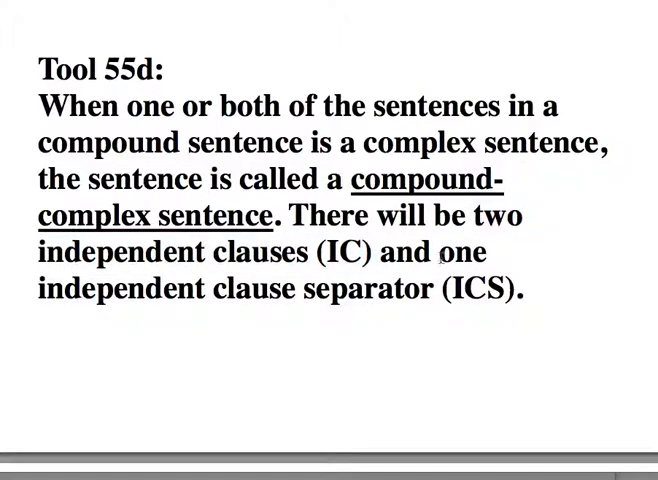
Bring the TextEdit document with the labelled compound-complex sentence back into view
drag(450, 252, 528, 288)
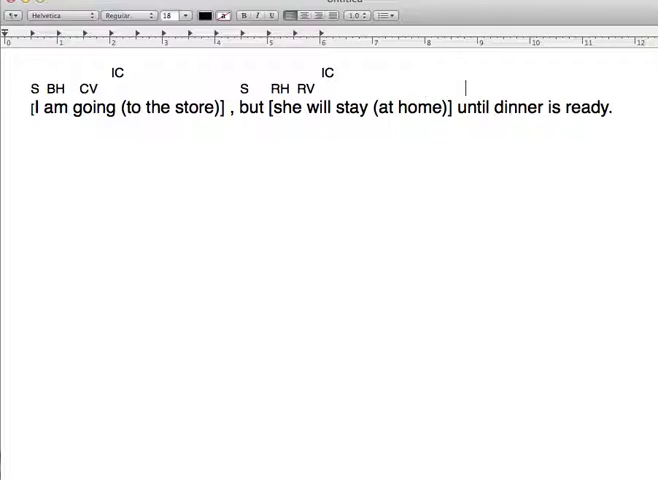
Add DW, S, V, SVC tags over 'until dinner is ready' and mark it DC
text(d)
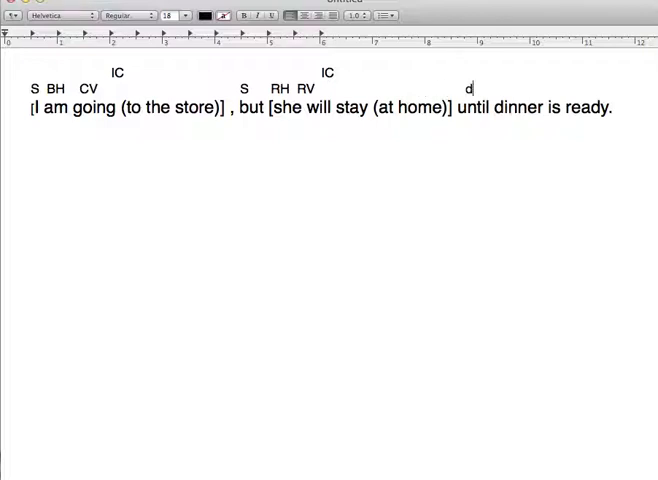
text(DW)
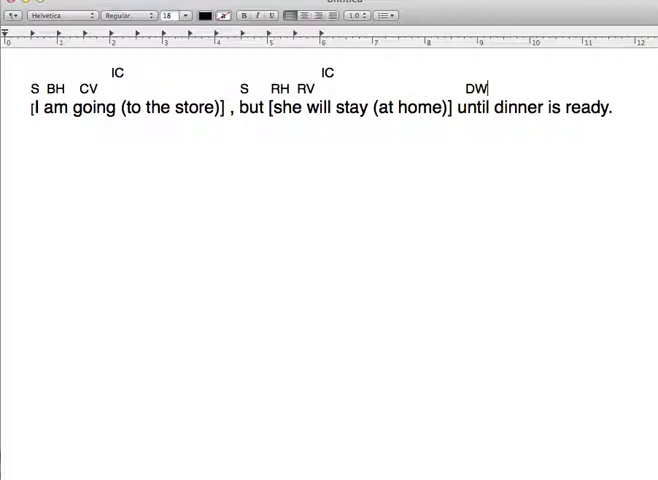
text(D)
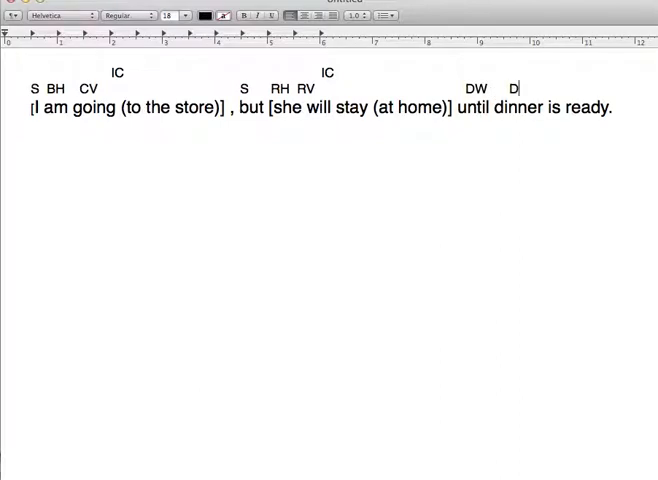
text(S)
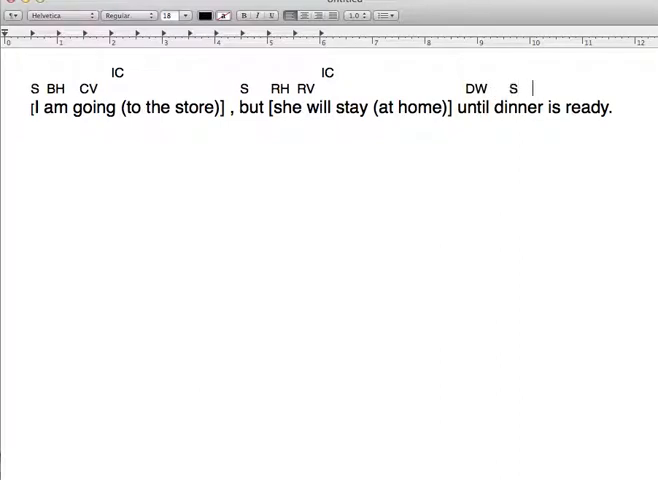
text(V)
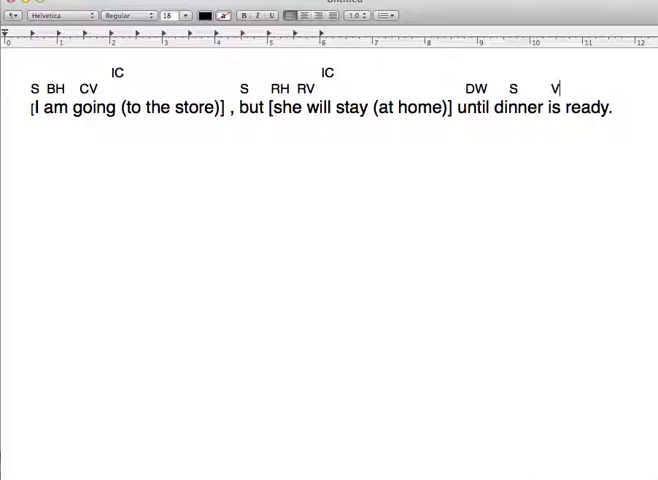
text(VC)
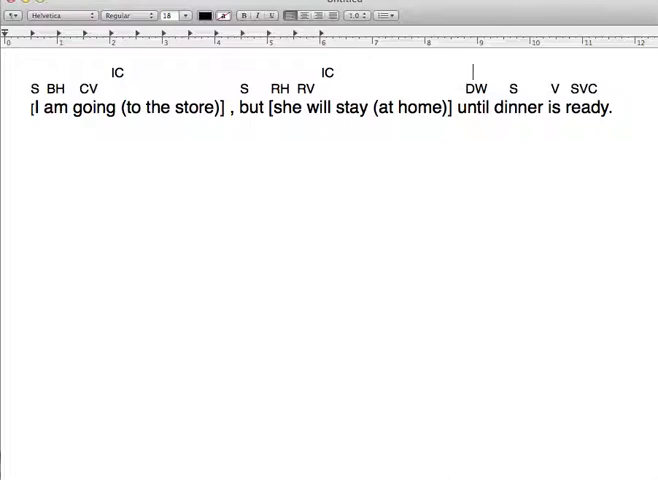
text(DC)
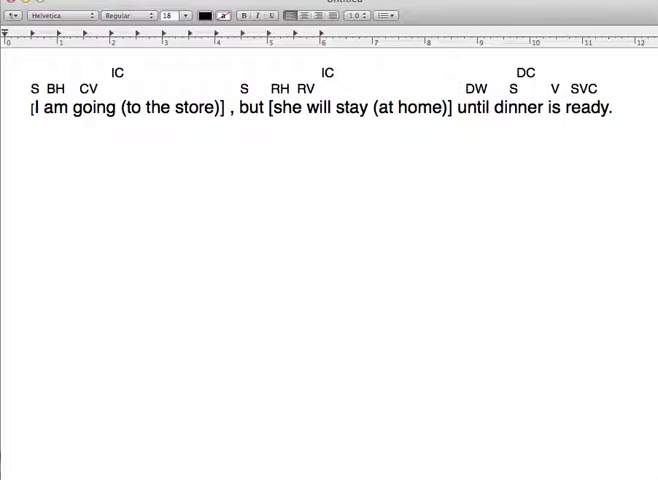
click(532, 72)
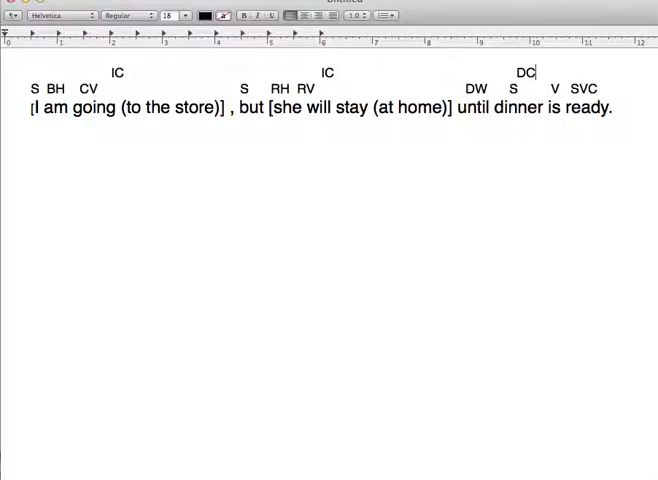